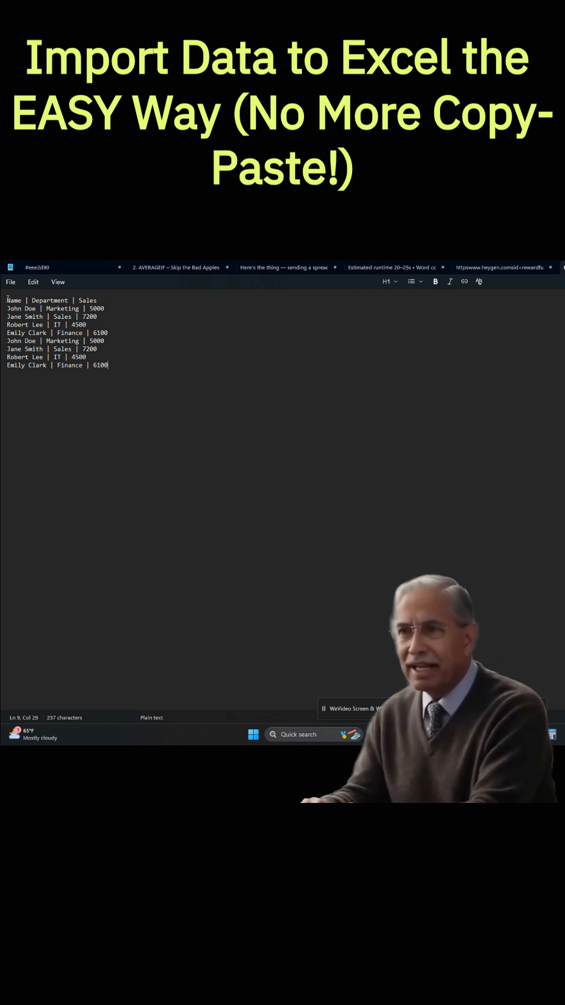
- From Data > From Text/CSV, choose the Name Department Sales text file on the Desktop
key(ctrl+a)
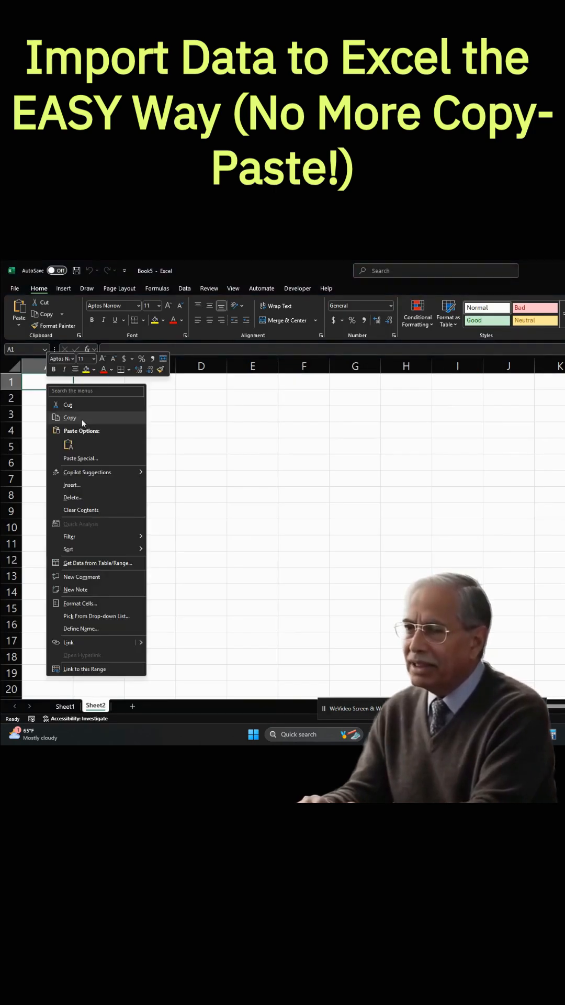
click(69, 444)
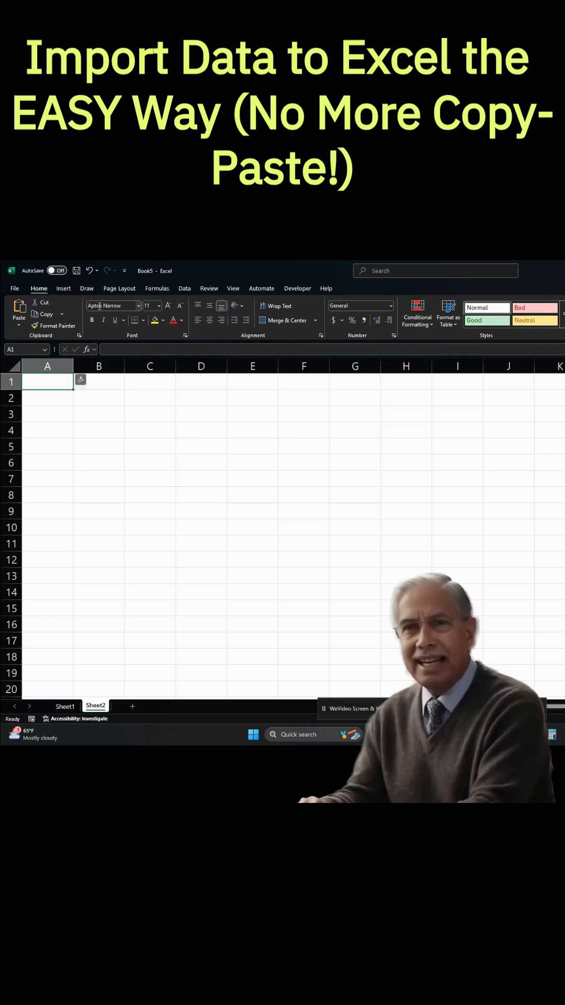
click(184, 288)
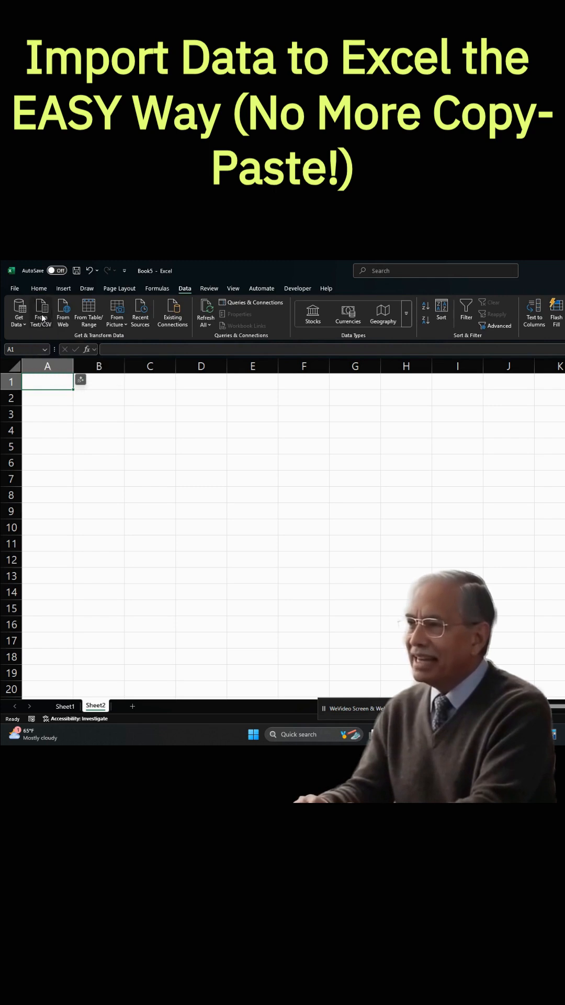
click(41, 314)
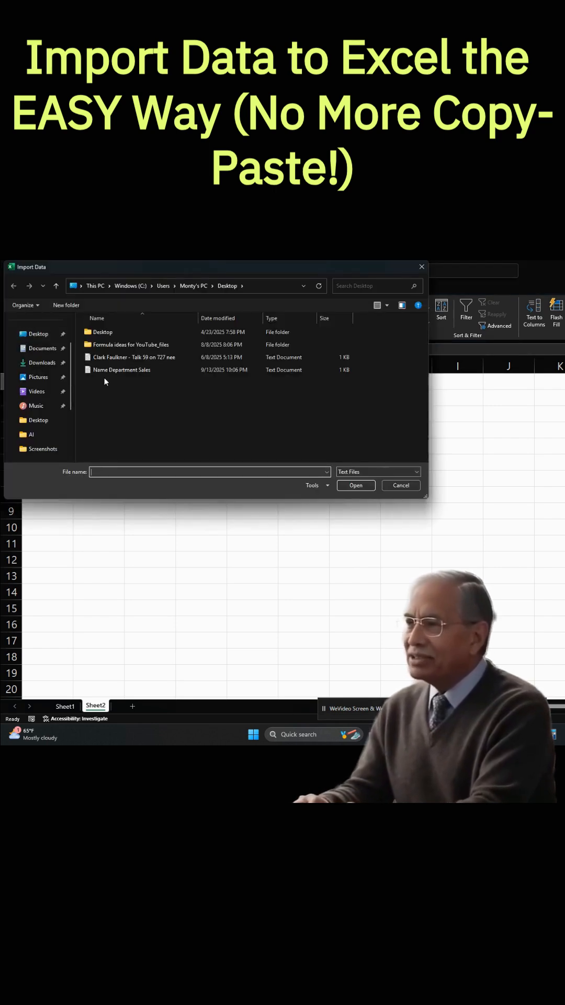
click(121, 369)
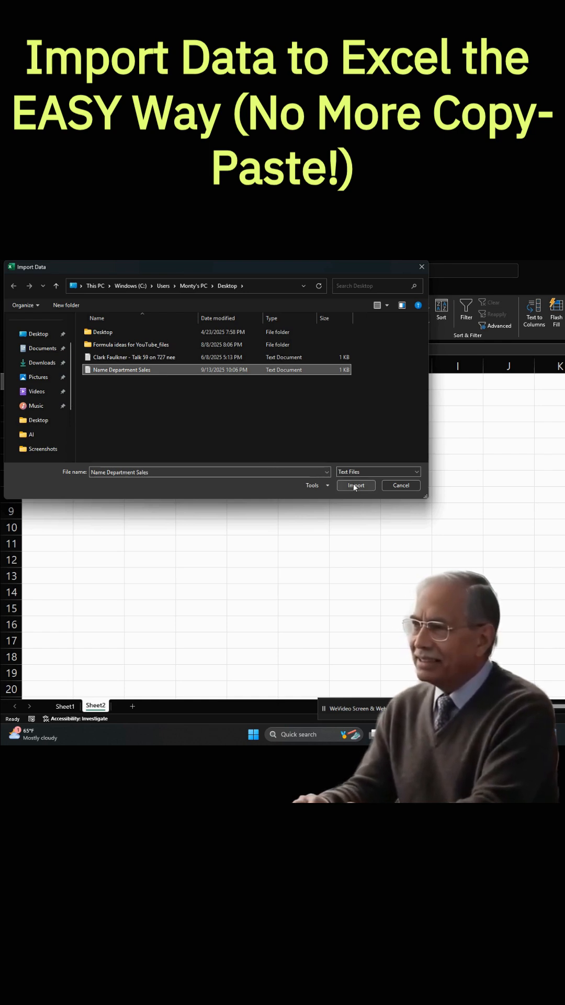
- Import the file, preview its Name, Department and Sales columns, and load them into the sheet
click(355, 485)
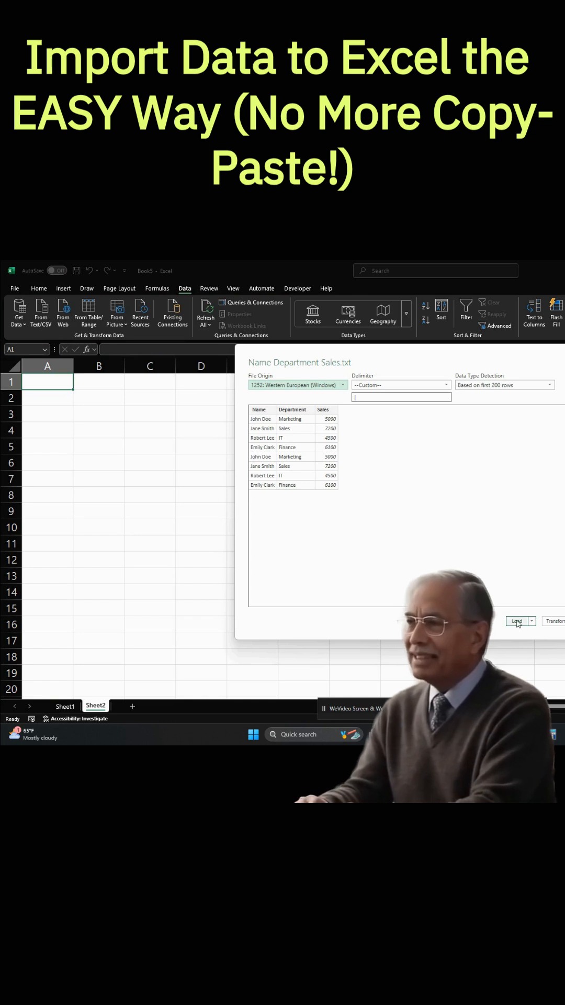
click(516, 620)
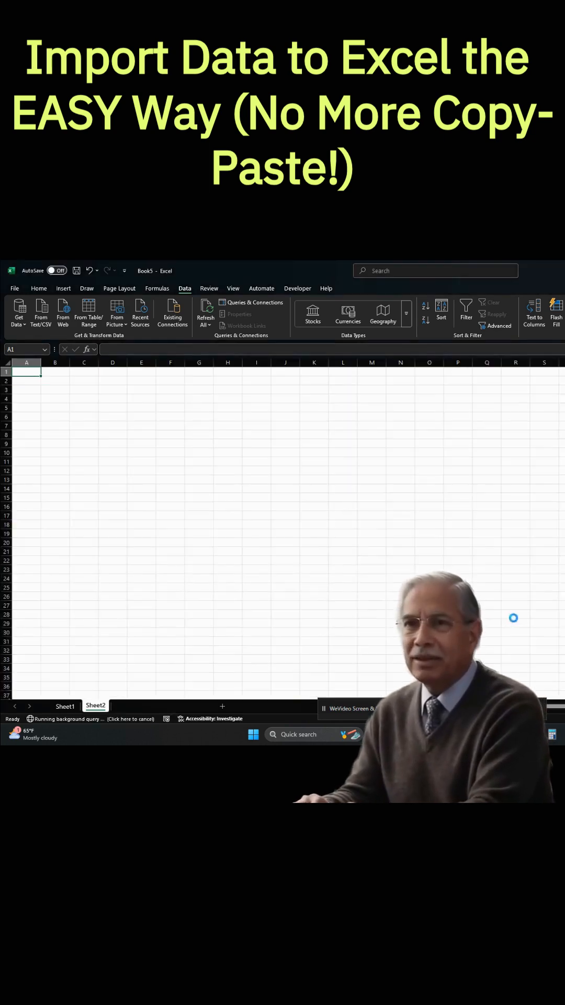